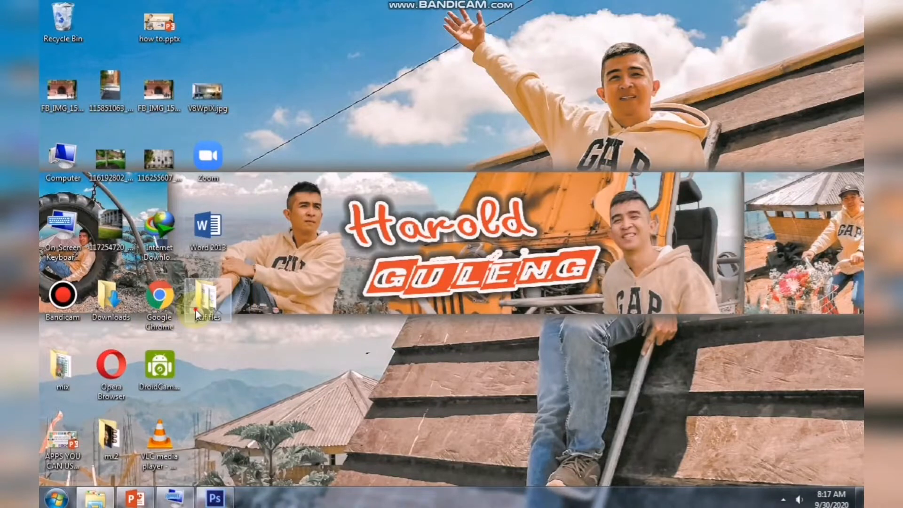
Launch Word 2013 and have the PDF folder open alongside its start screen.
double_click(205, 294)
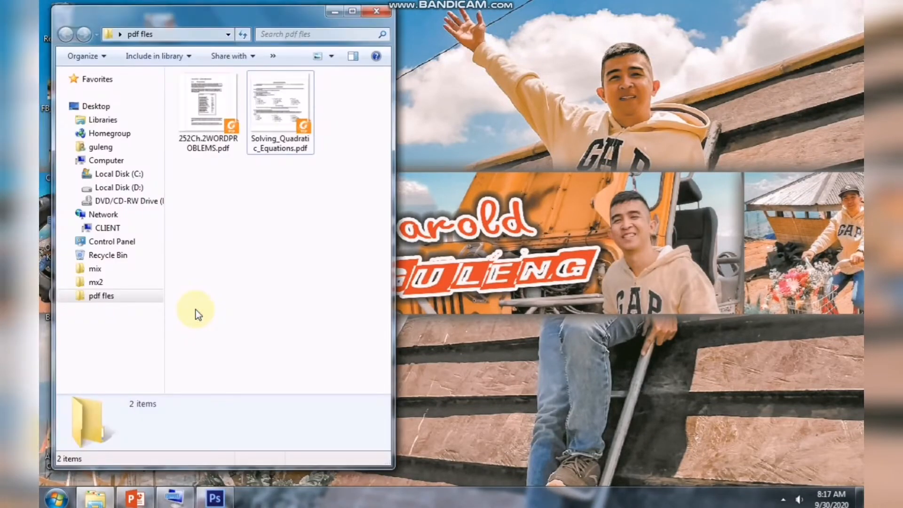
mouse_move(334, 12)
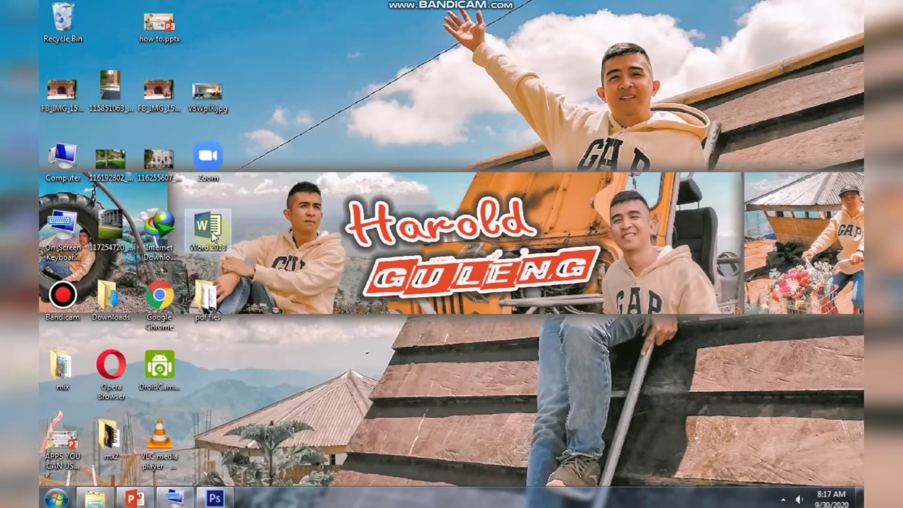
double_click(207, 225)
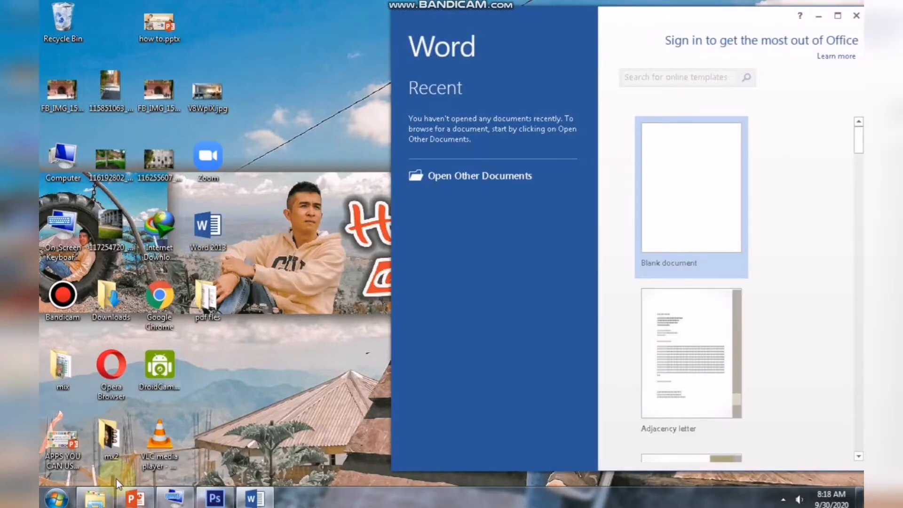
double_click(207, 293)
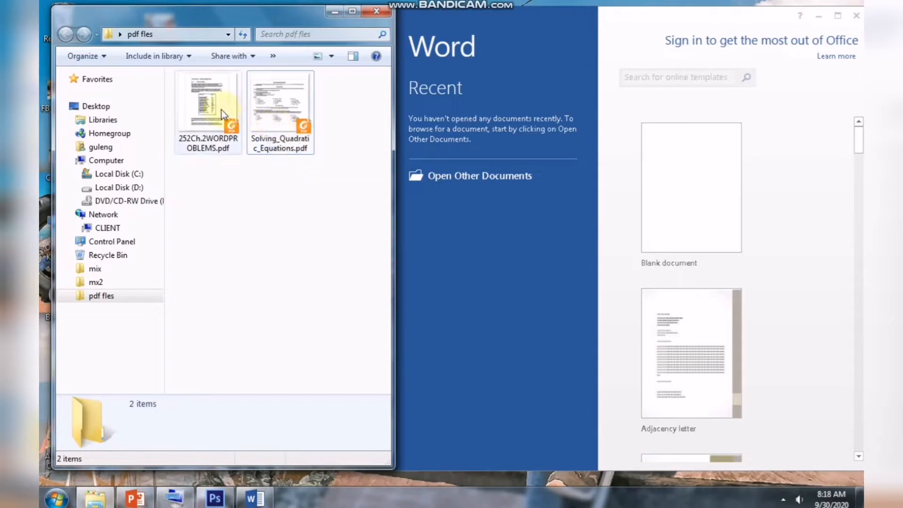
Drag 252Ch.2WORDPROBLEMS.pdf from Explorer onto the Word start screen to open it.
click(207, 103)
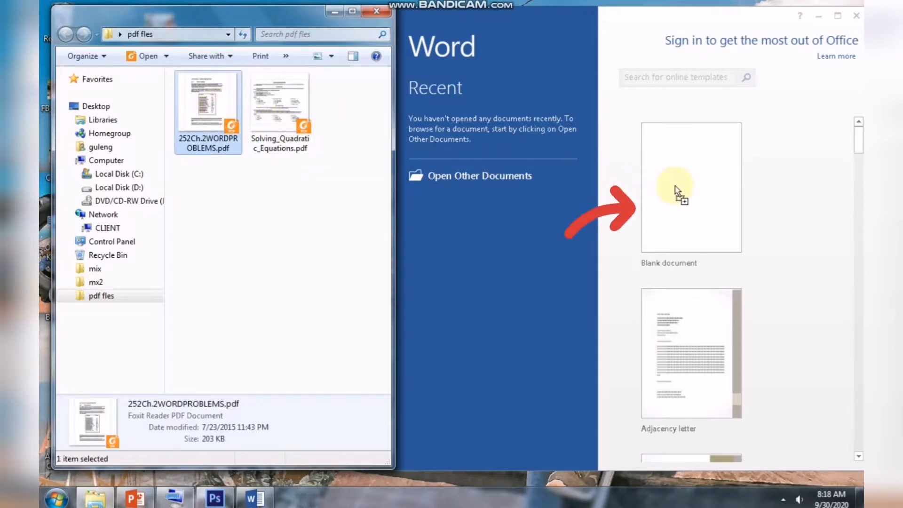
click(690, 186)
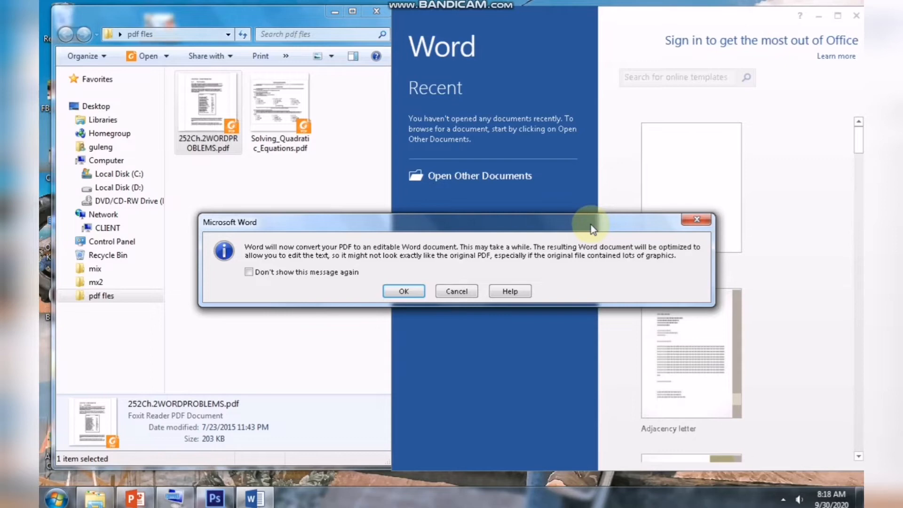
mouse_move(558, 252)
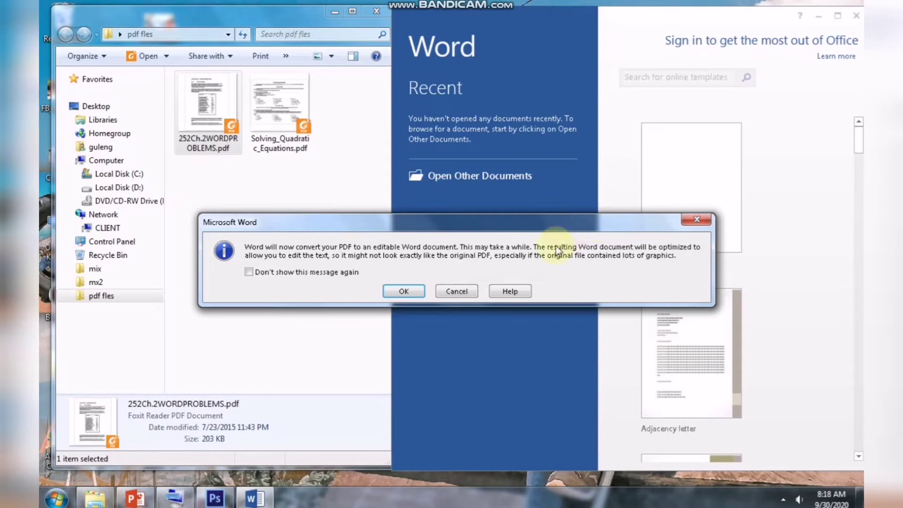
mouse_move(441, 256)
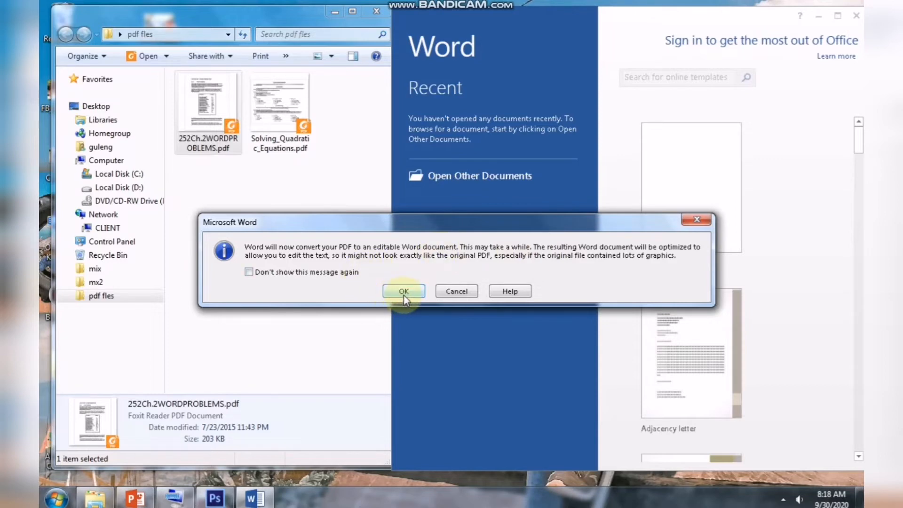
Accept the notice that Word will convert the PDF into an editable document.
click(403, 291)
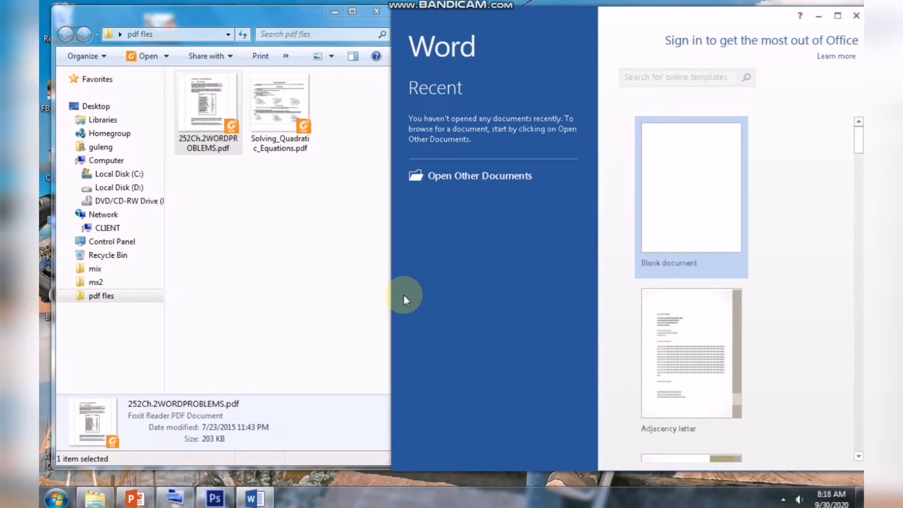
mouse_move(581, 288)
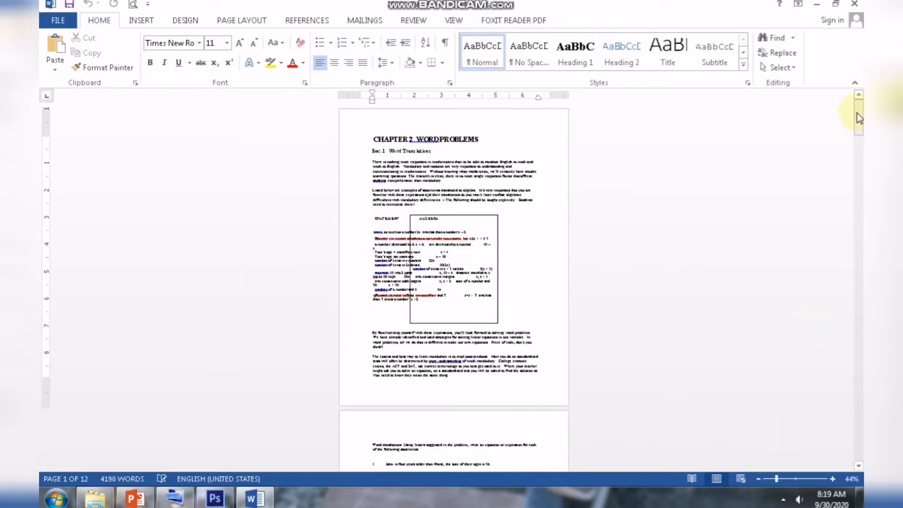
scroll(down, 3)
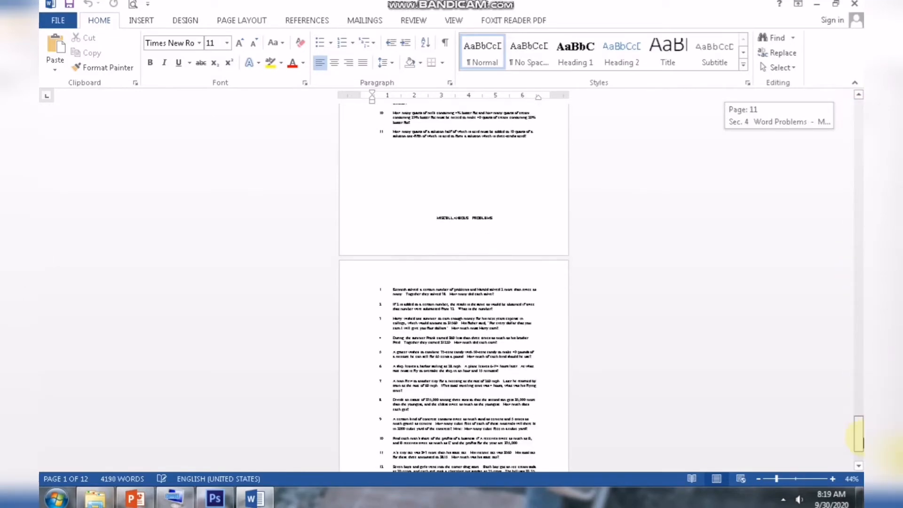
scroll(up, 3)
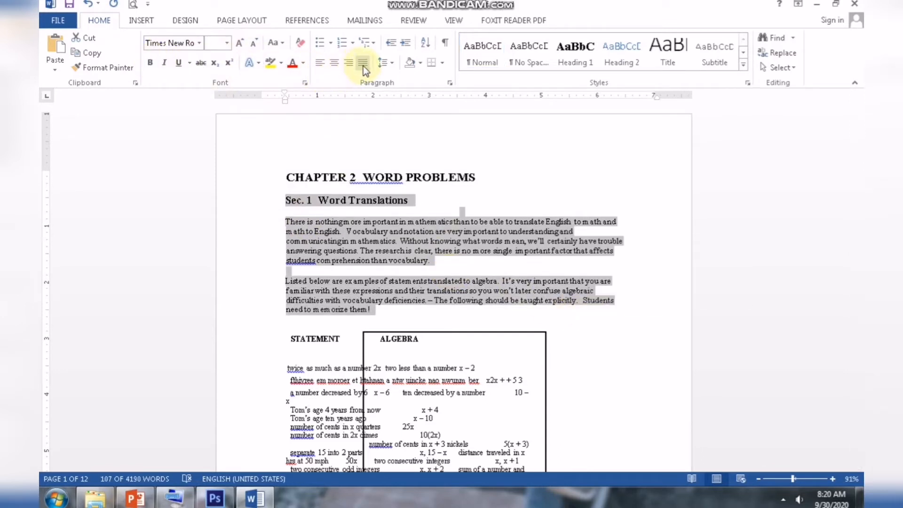
Justify the selected Chapter 2 opening paragraphs and deselect in the document.
click(361, 63)
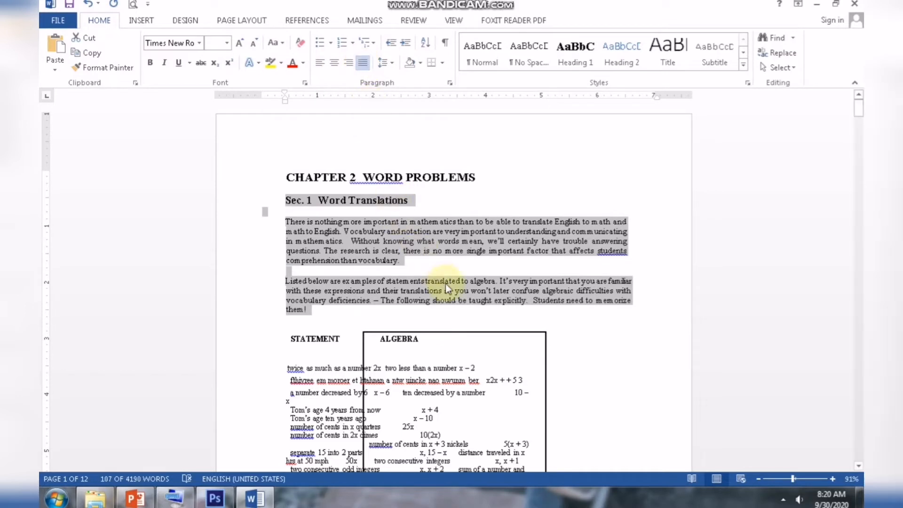
click(446, 285)
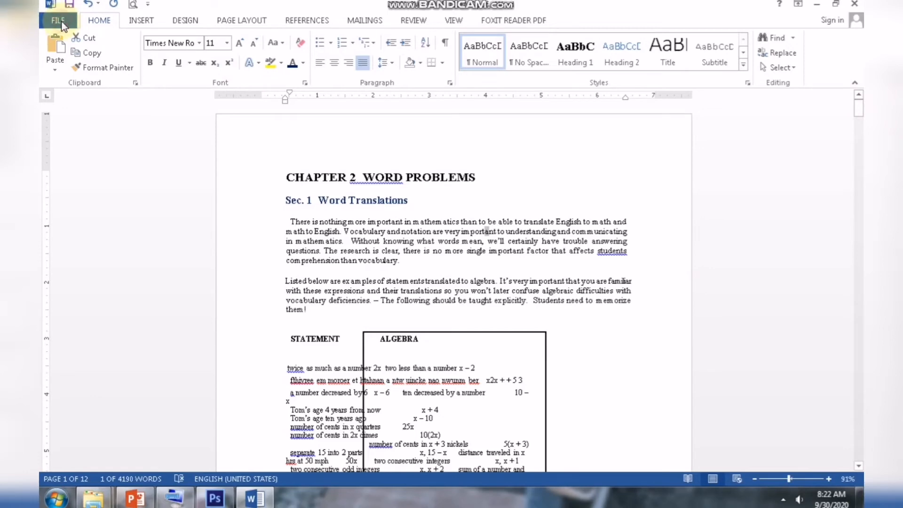
Save the converted document as 252Ch.2WORDPROBLEMS.docx in the pdf files folder.
click(56, 19)
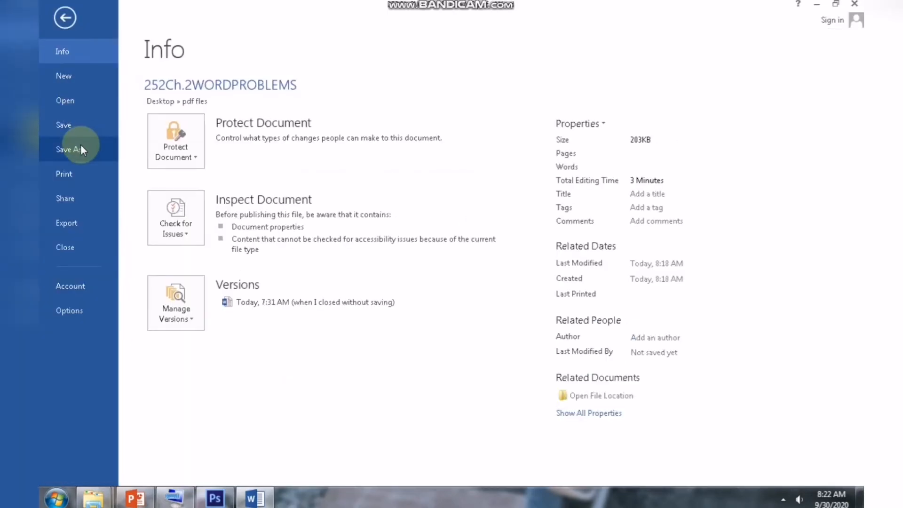
click(67, 150)
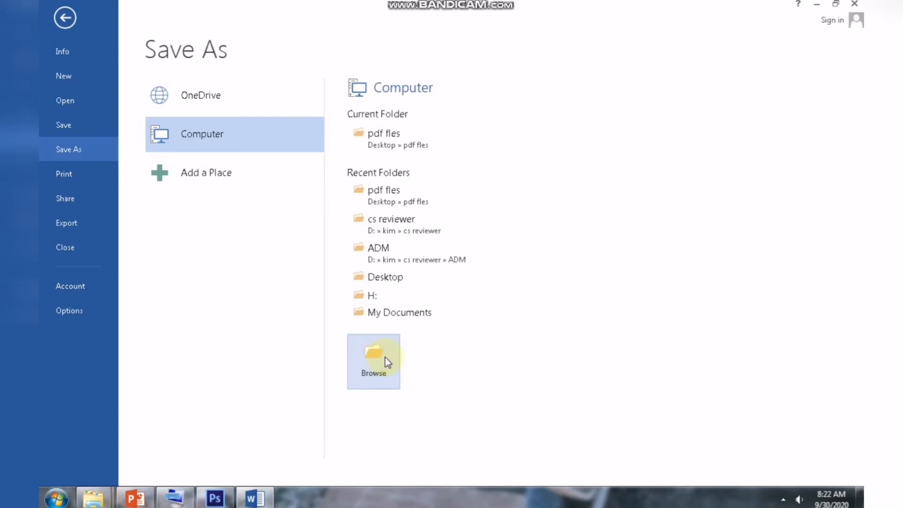
click(374, 361)
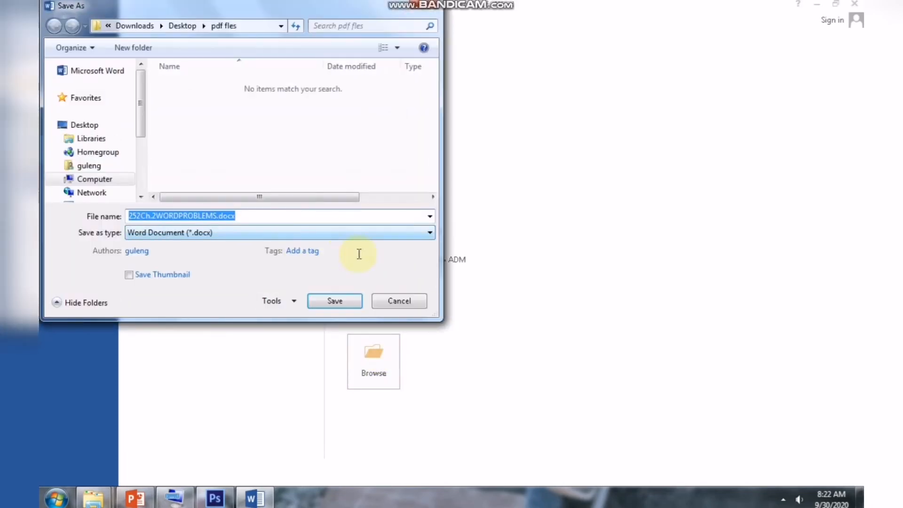
click(399, 301)
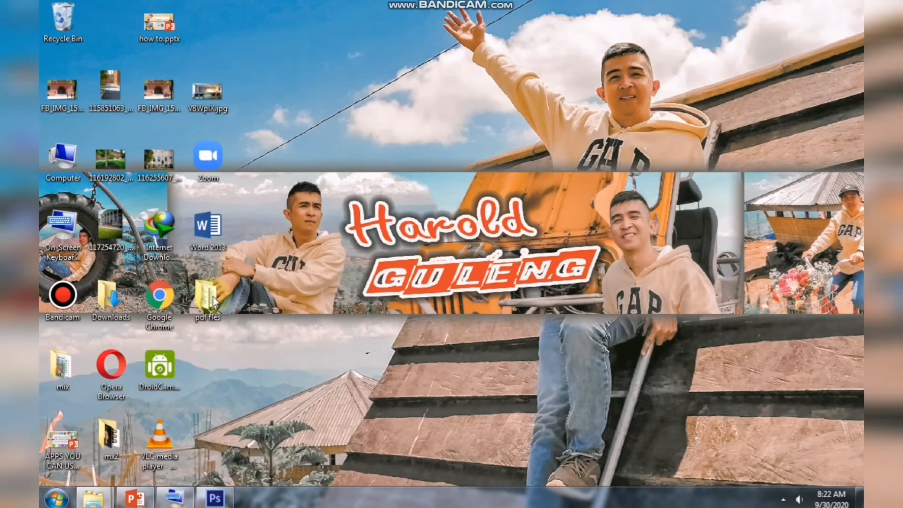
Confirm 252Ch.2WORDPROBLEMS.docx now sits beside the original PDF in the folder.
double_click(207, 296)
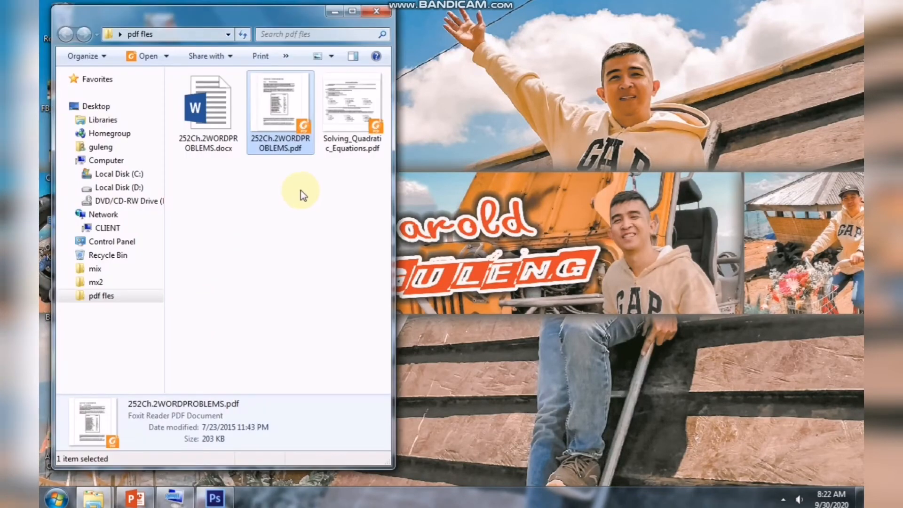
click(206, 104)
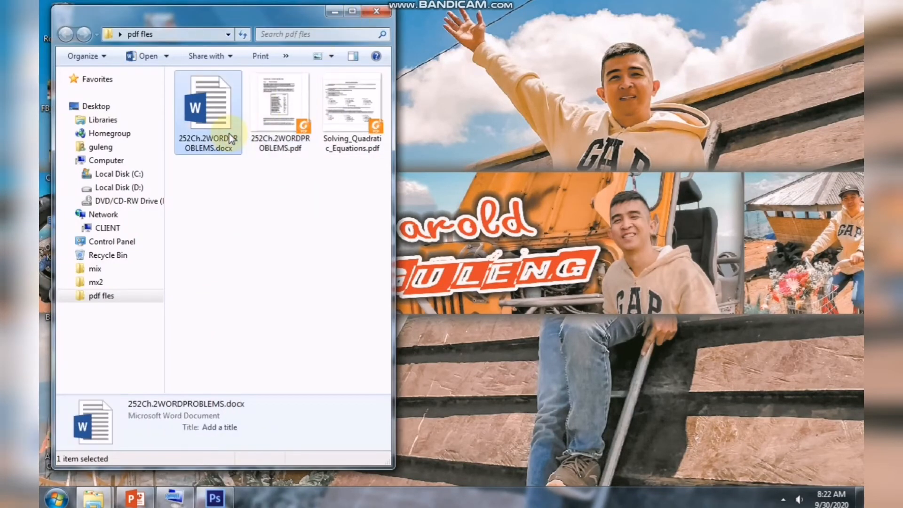